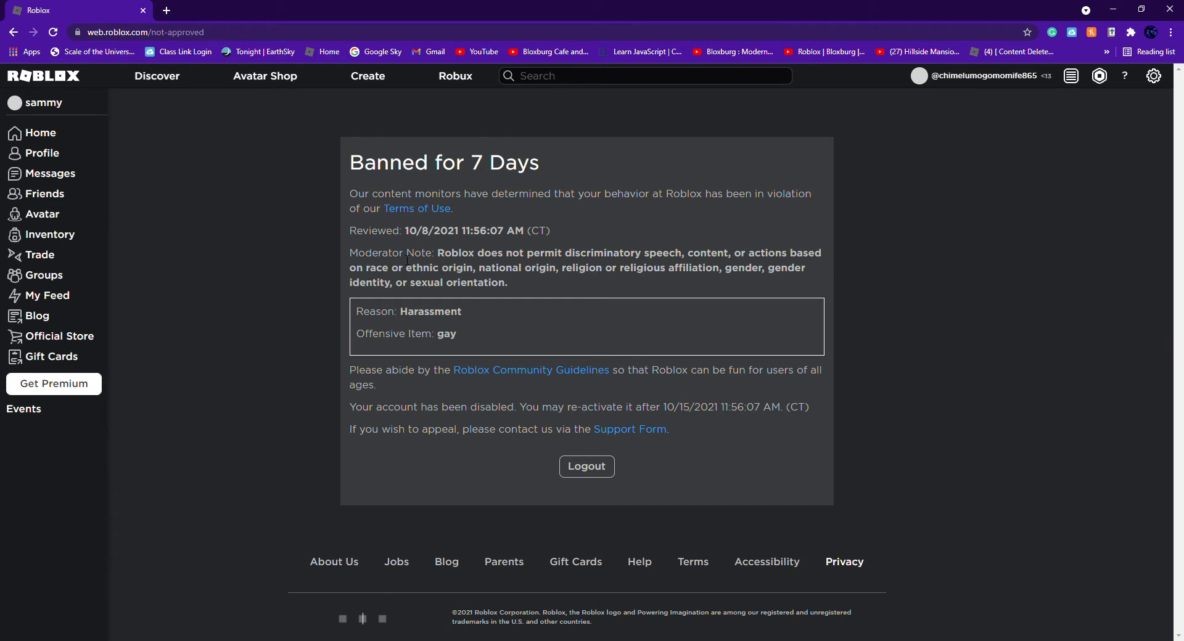
mouse_move(440, 302)
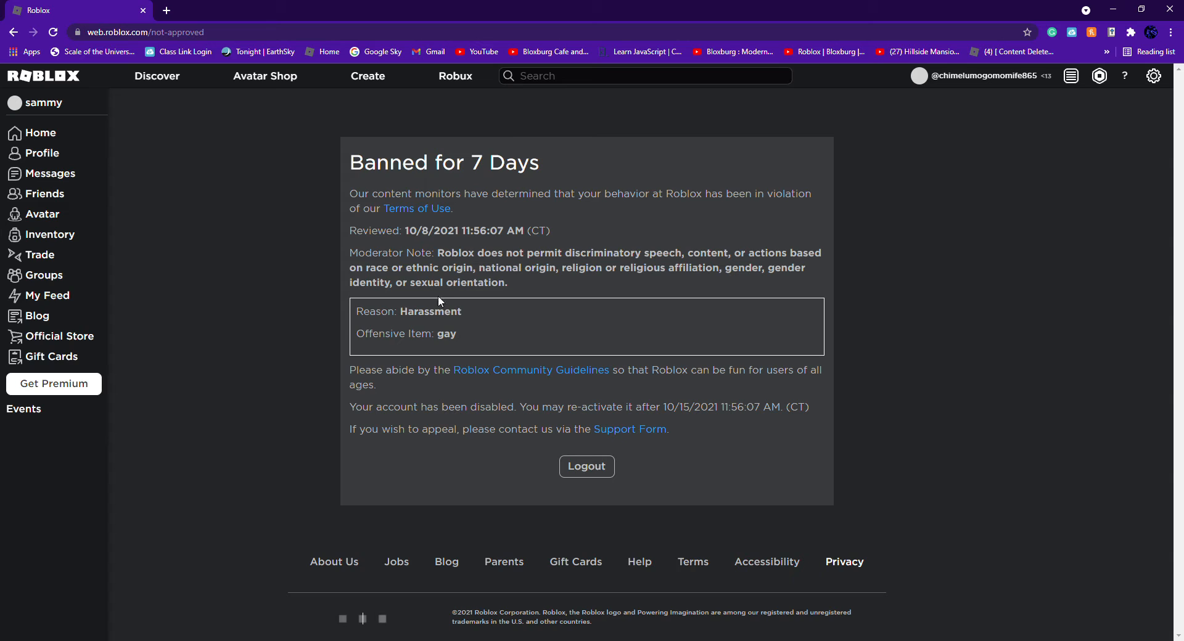
mouse_move(1135, 131)
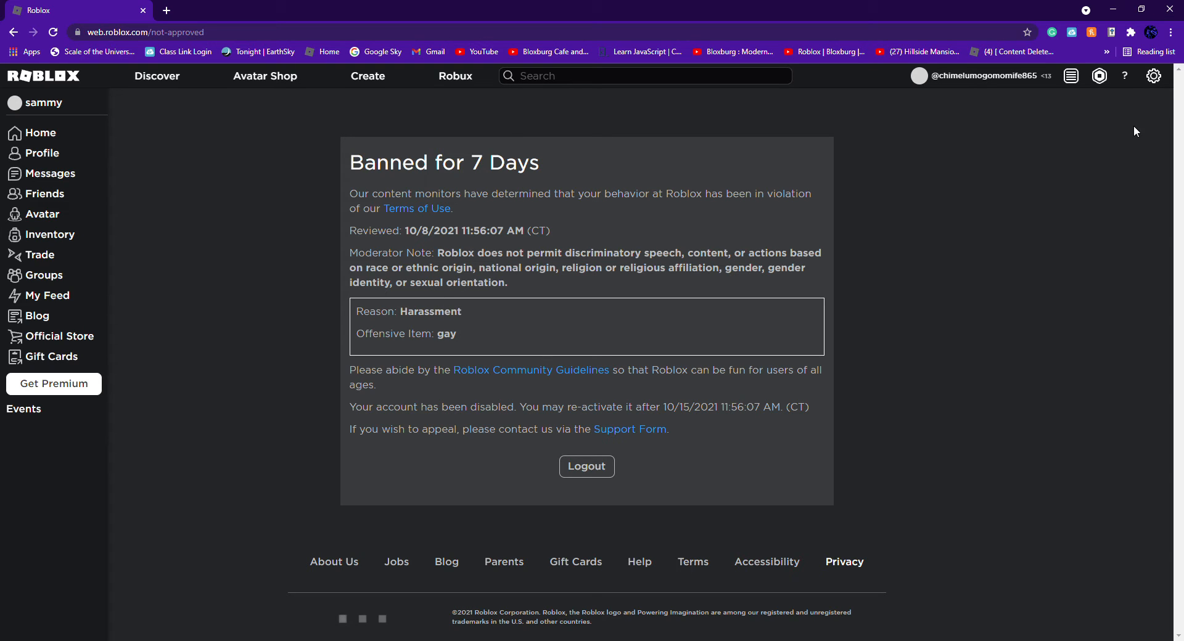
mouse_move(1122, 96)
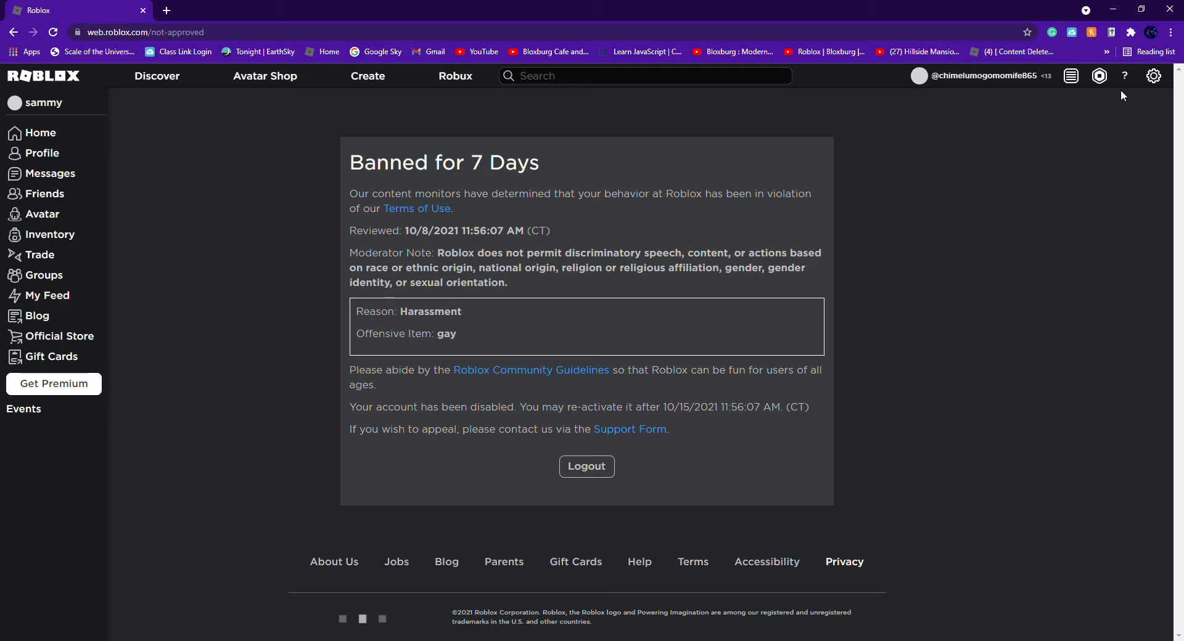
mouse_move(495, 505)
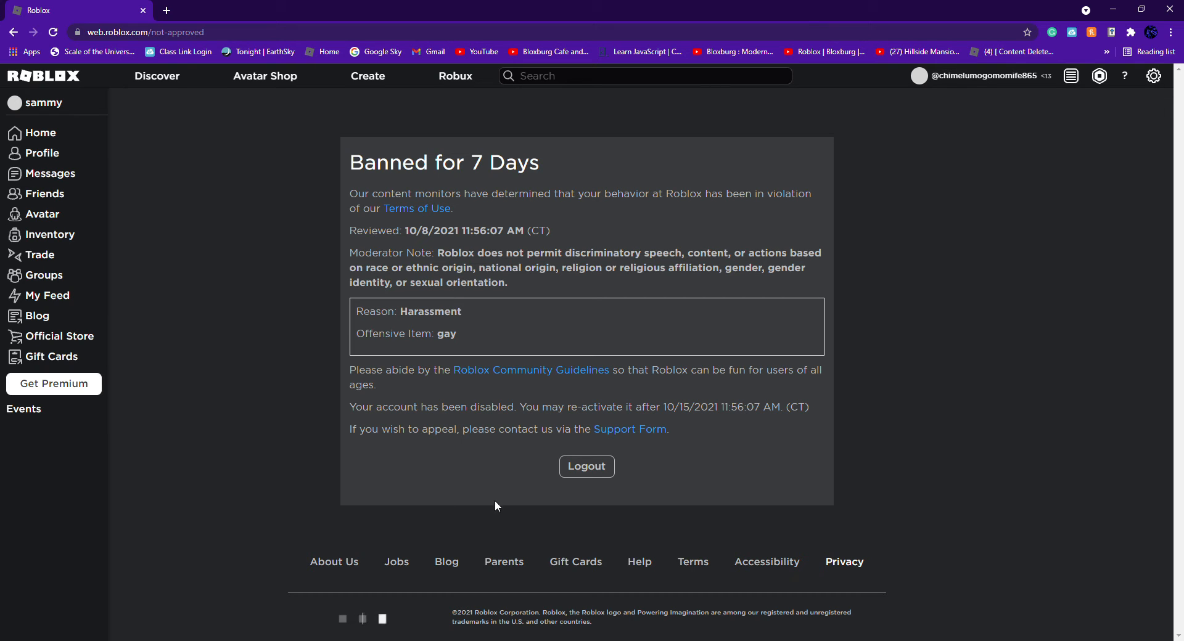
mouse_move(854, 418)
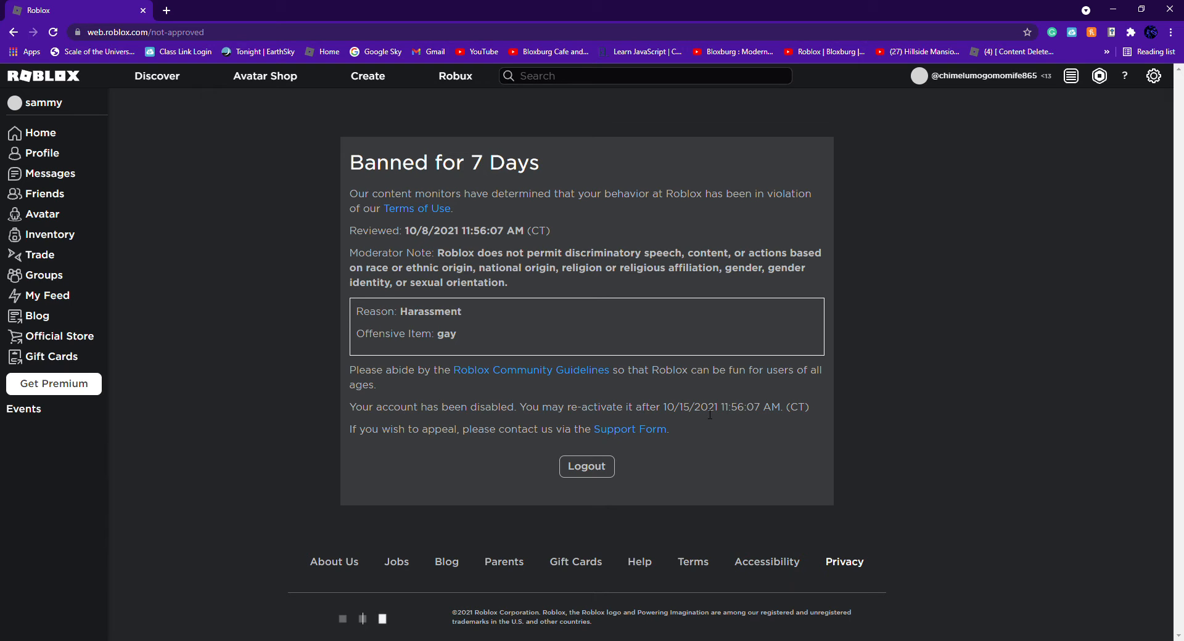
mouse_move(724, 425)
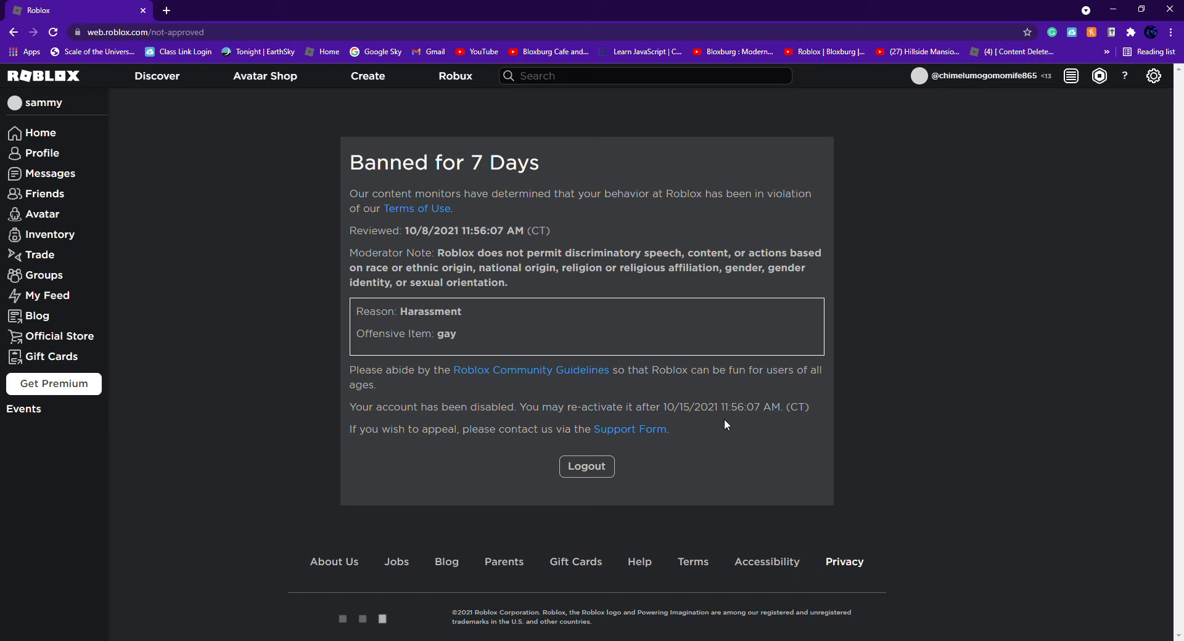
mouse_move(853, 159)
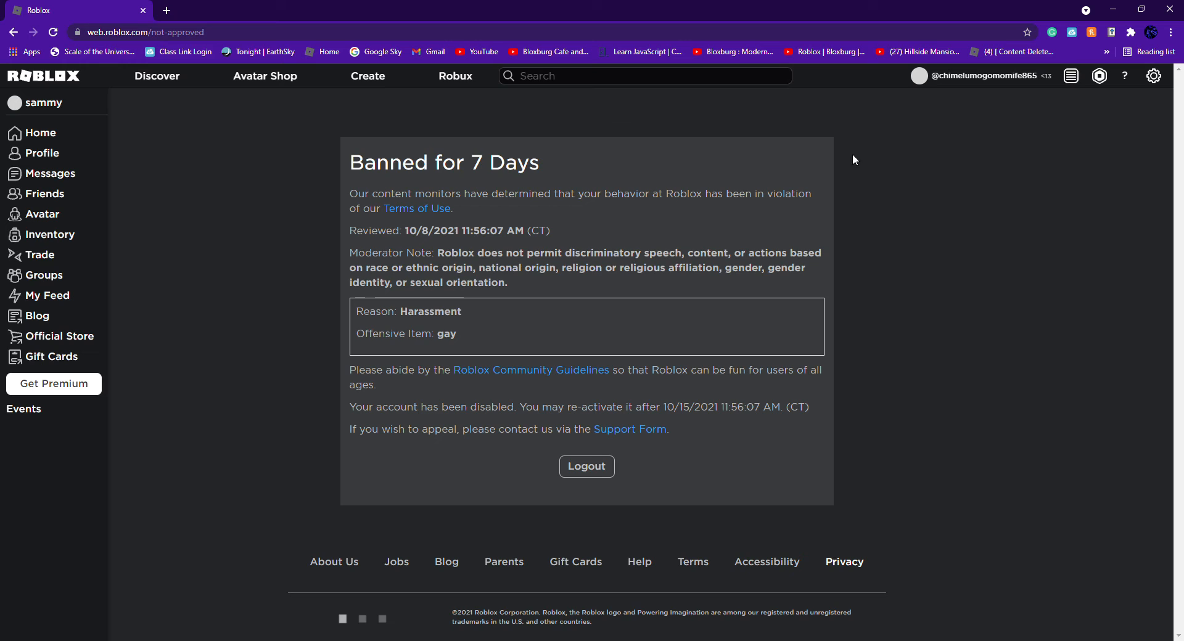
mouse_move(5, 350)
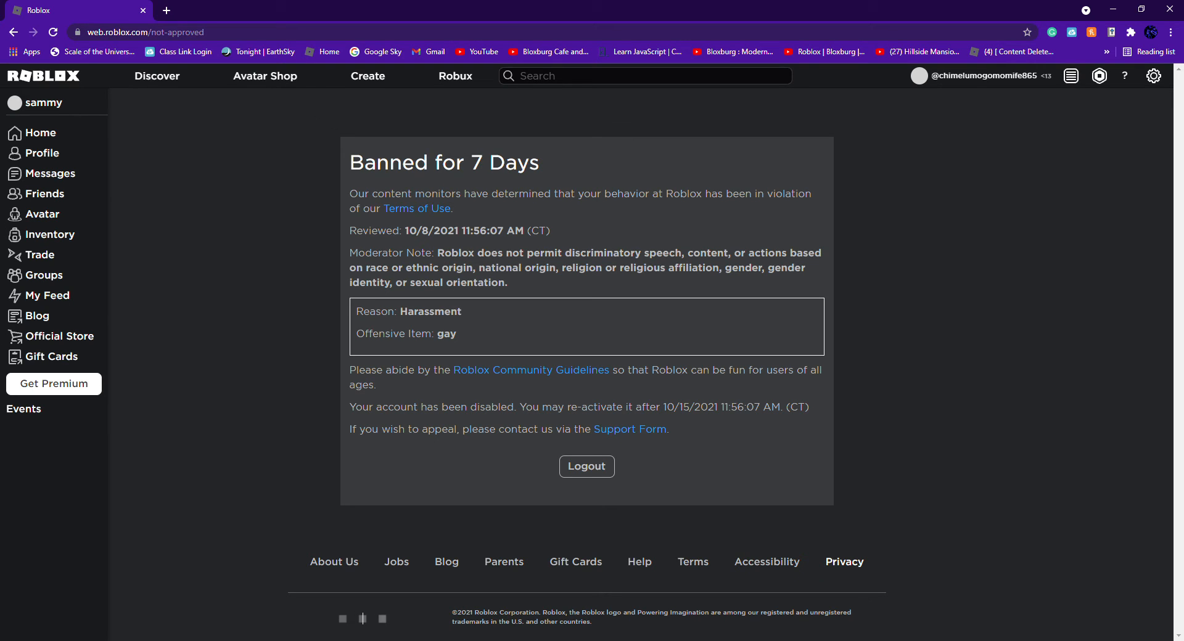
mouse_move(1175, 639)
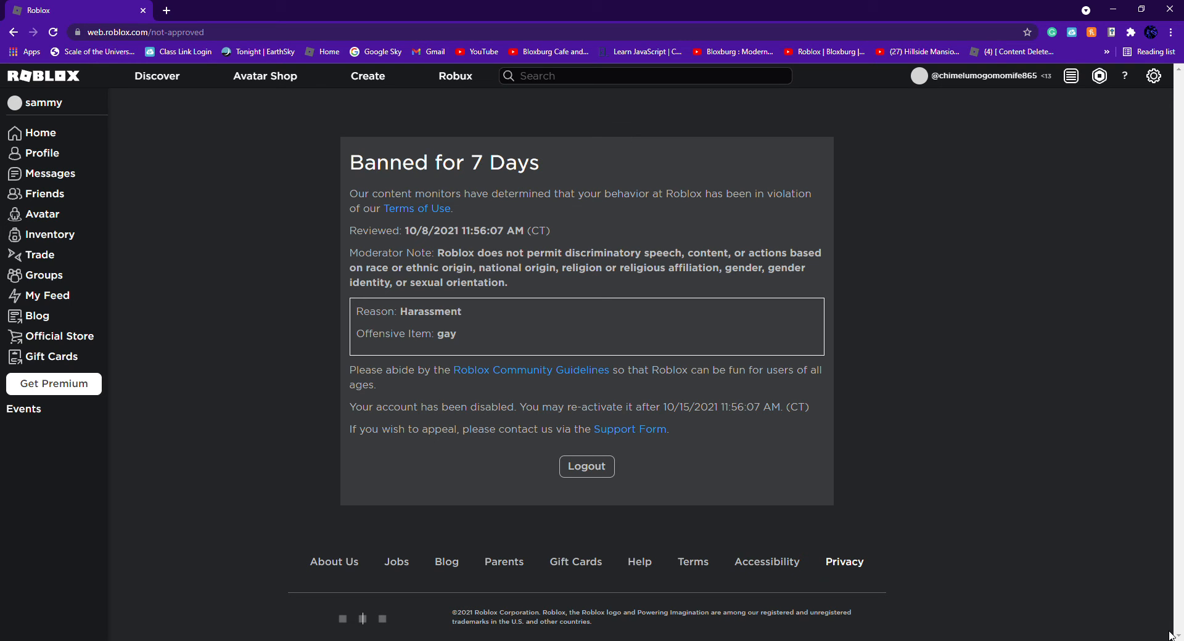
mouse_move(1143, 518)
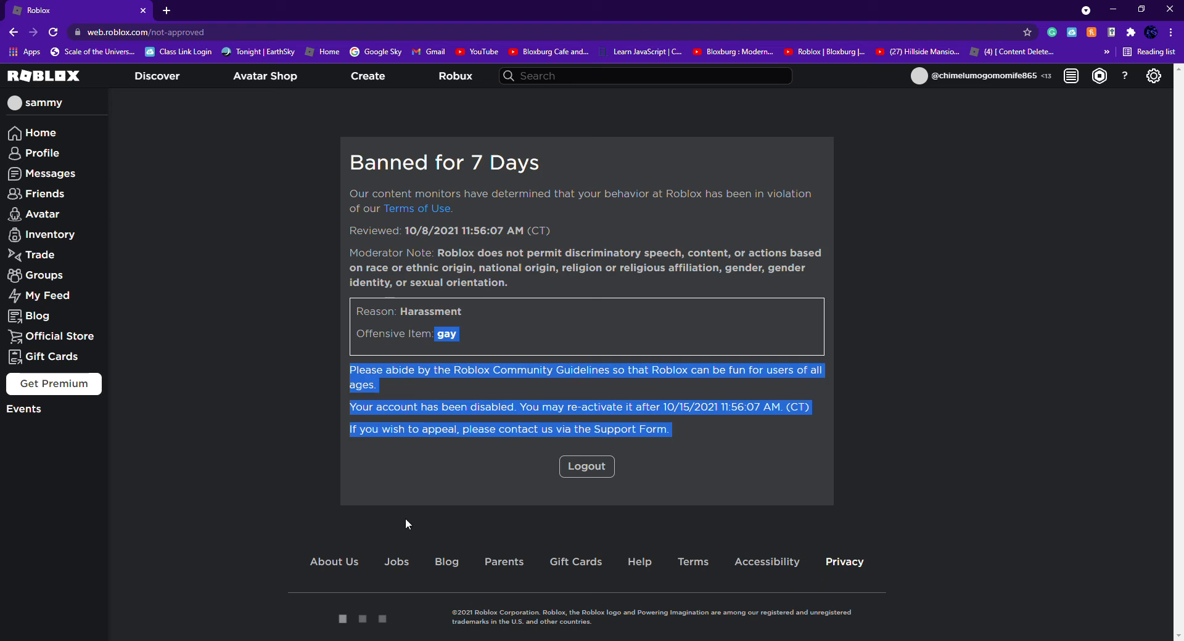
mouse_move(630, 491)
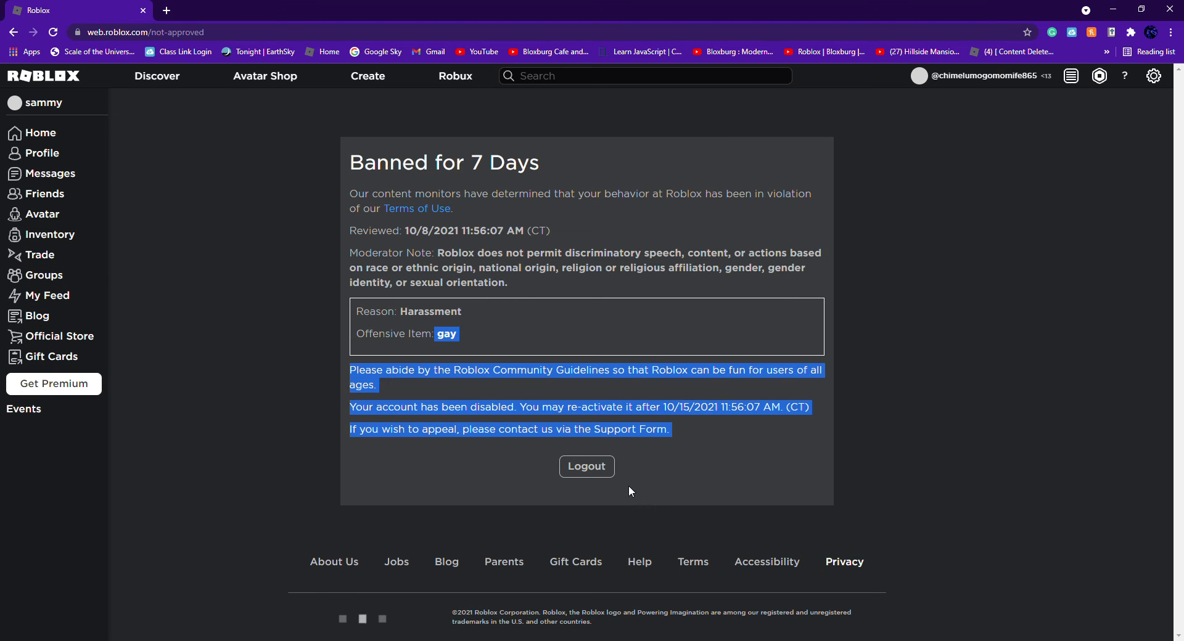
Select the word 'gay' after 'Offensive Item:' on the 7-day ban notice.
left_click(469, 333)
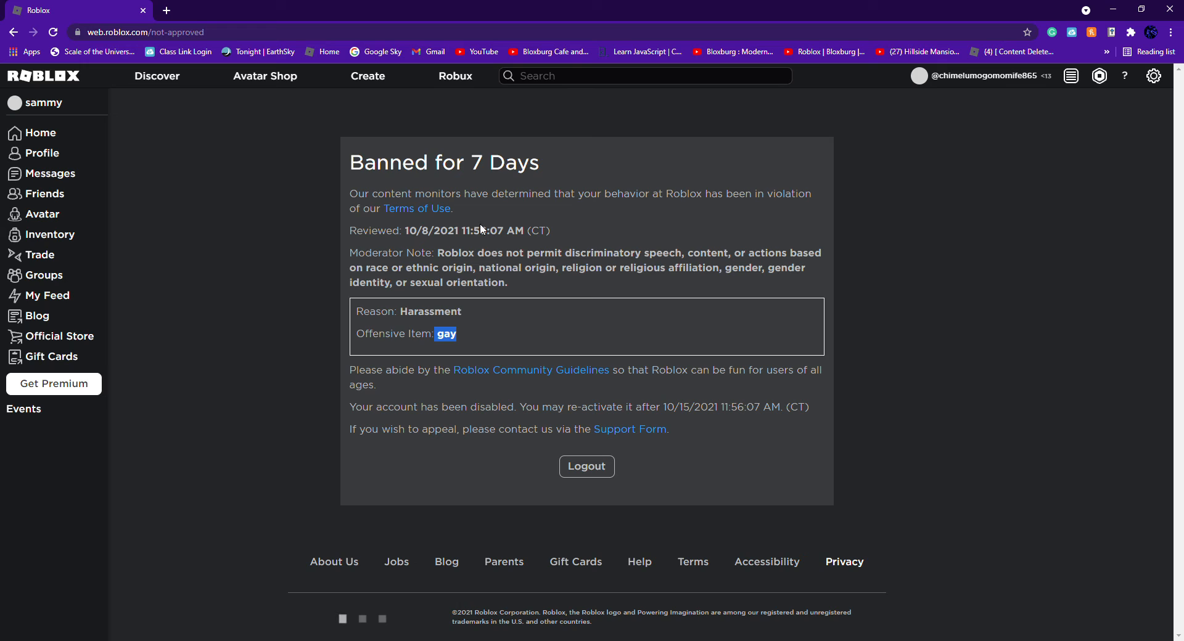
mouse_move(505, 207)
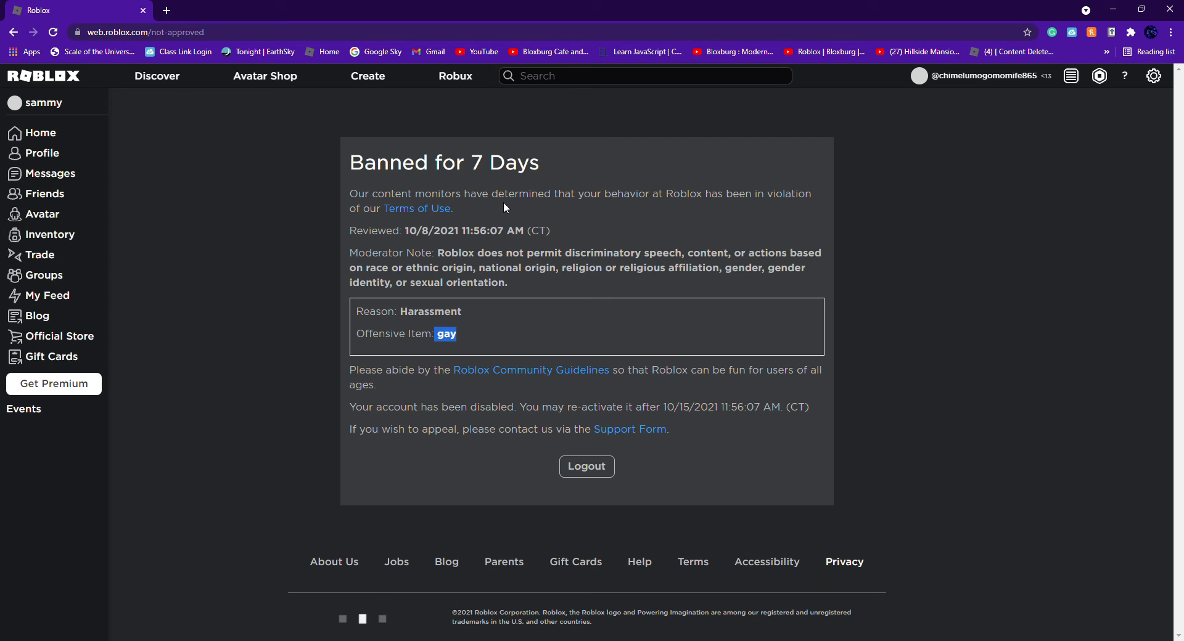